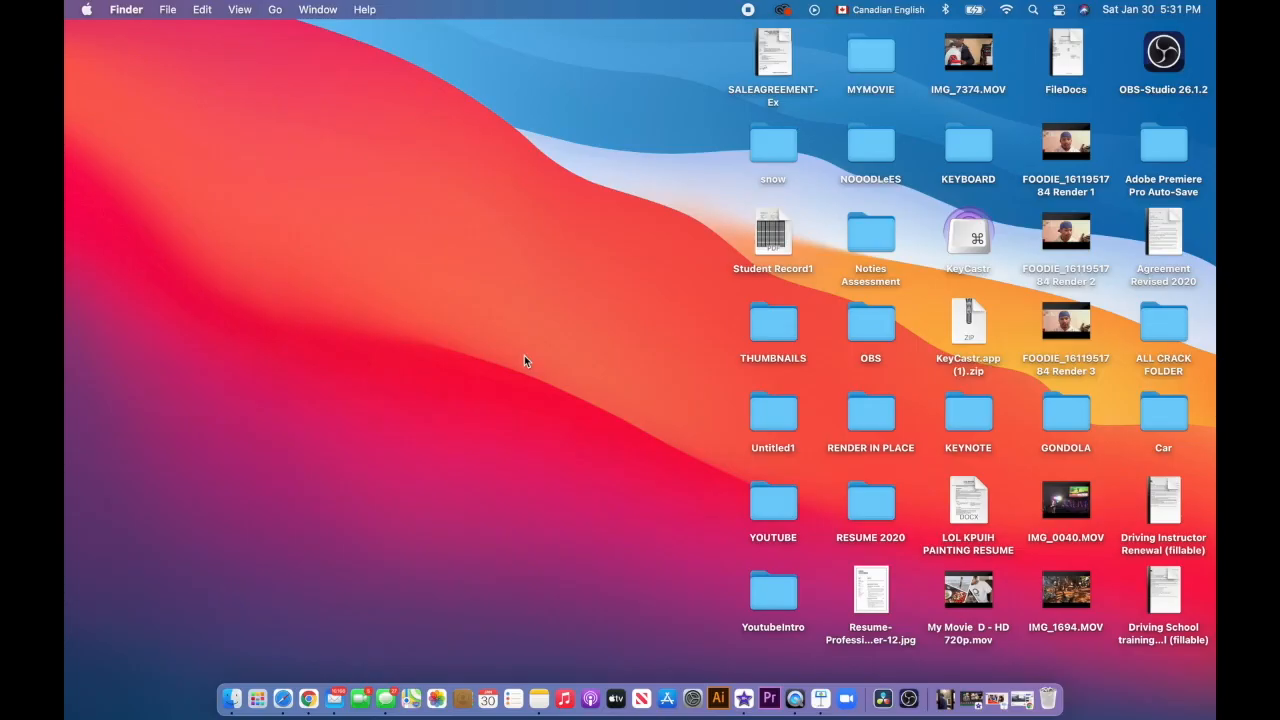
pyautogui.moveTo(908, 697)
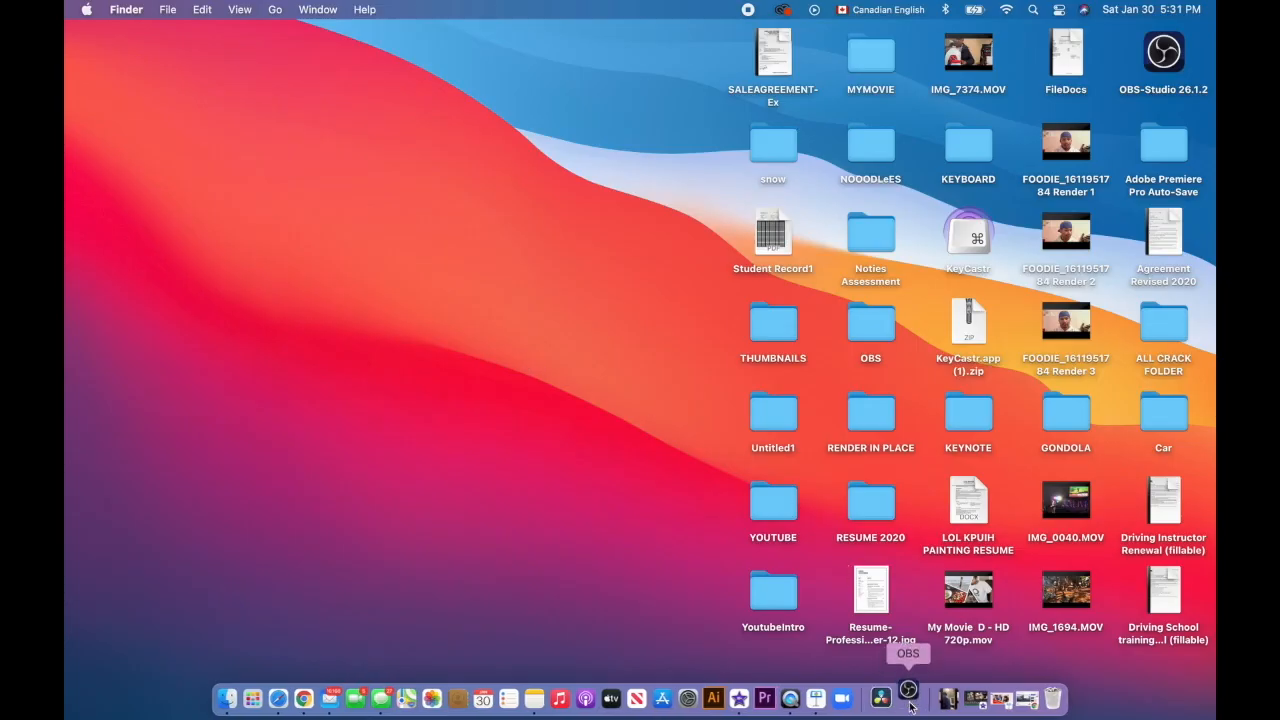
# Launch OBS and add a Display Capture source to the scene, accepting its default properties.
pyautogui.click(908, 698)
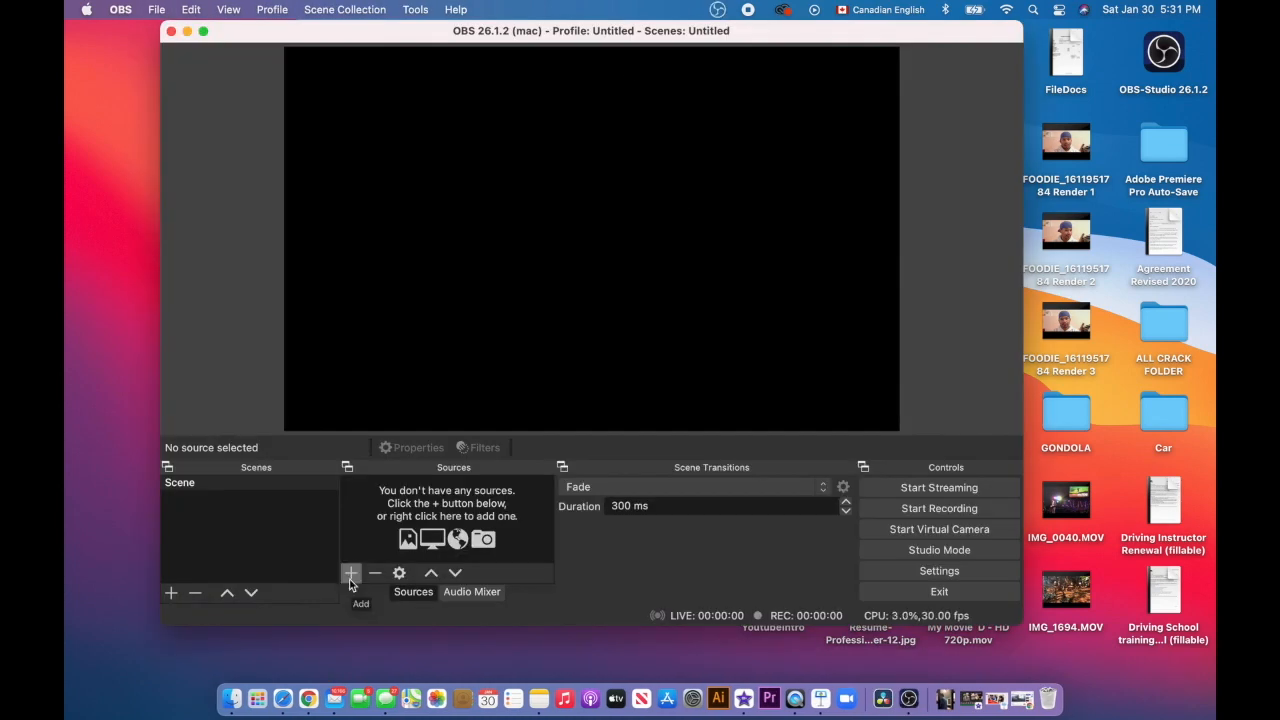
pyautogui.click(351, 573)
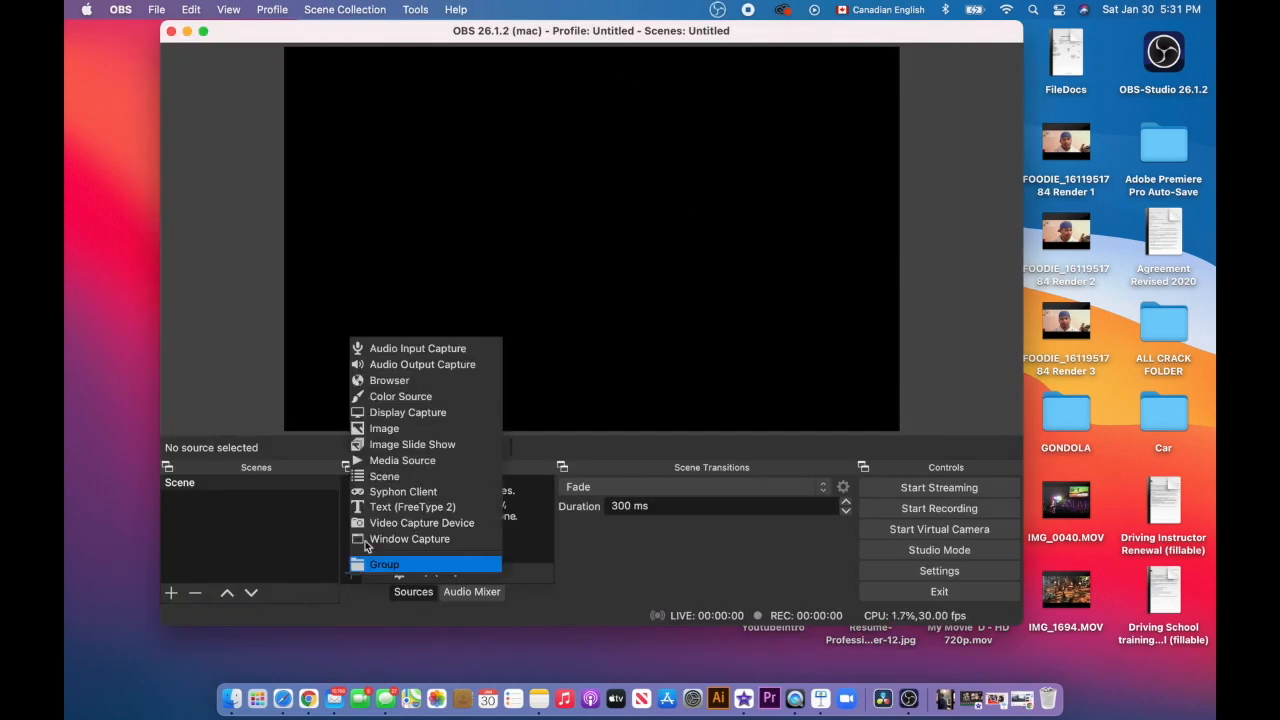
pyautogui.click(407, 412)
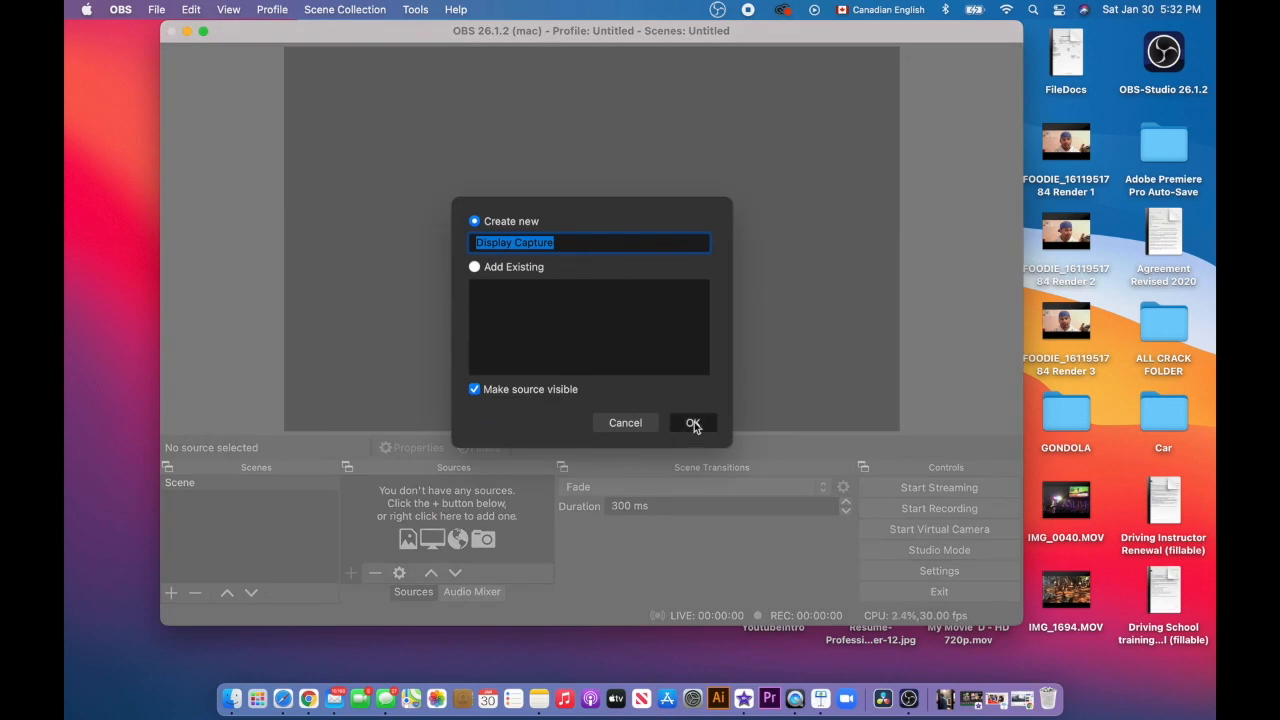
pyautogui.click(693, 422)
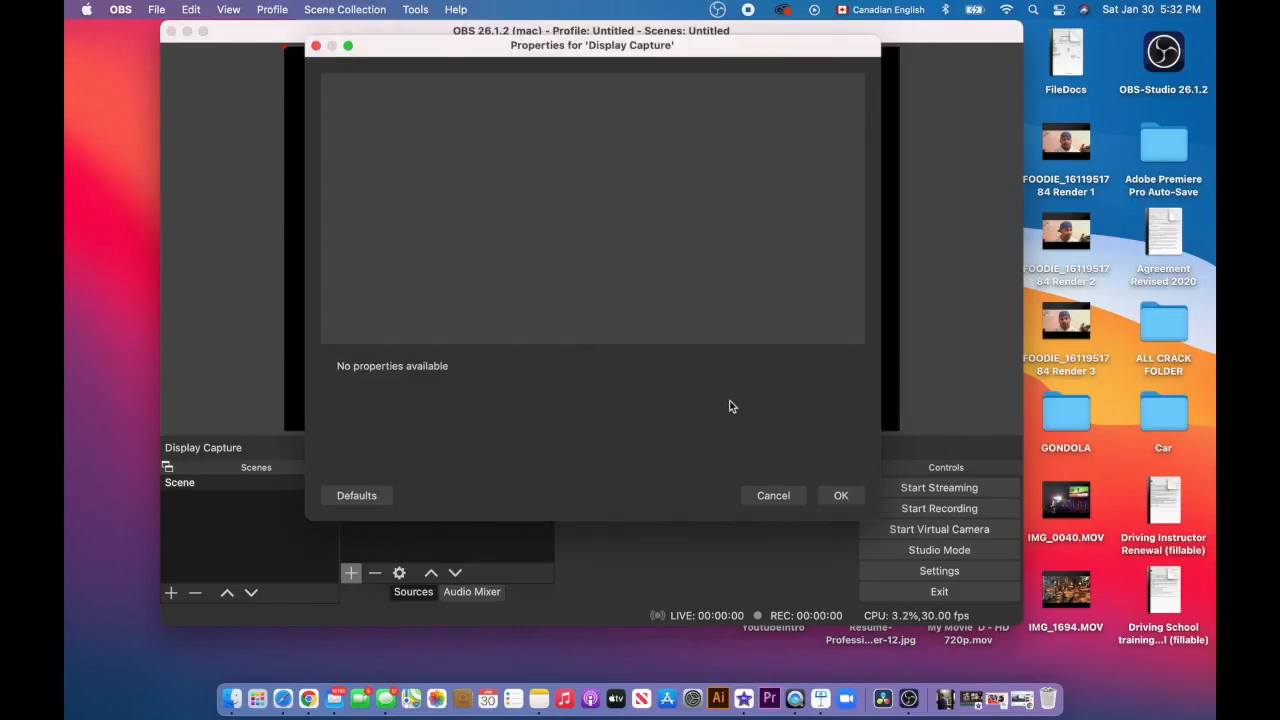
pyautogui.click(840, 495)
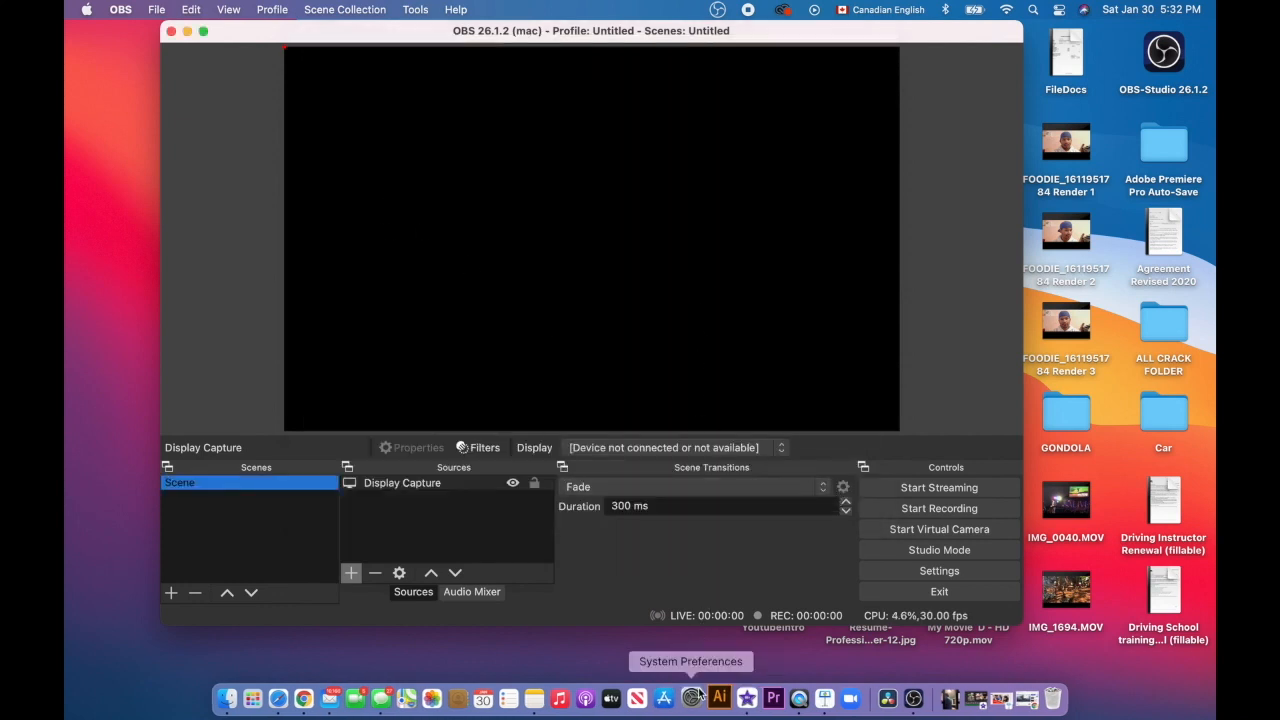
# Go to Security & Privacy's Privacy tab in System Preferences and scroll to Screen Recording.
pyautogui.click(691, 698)
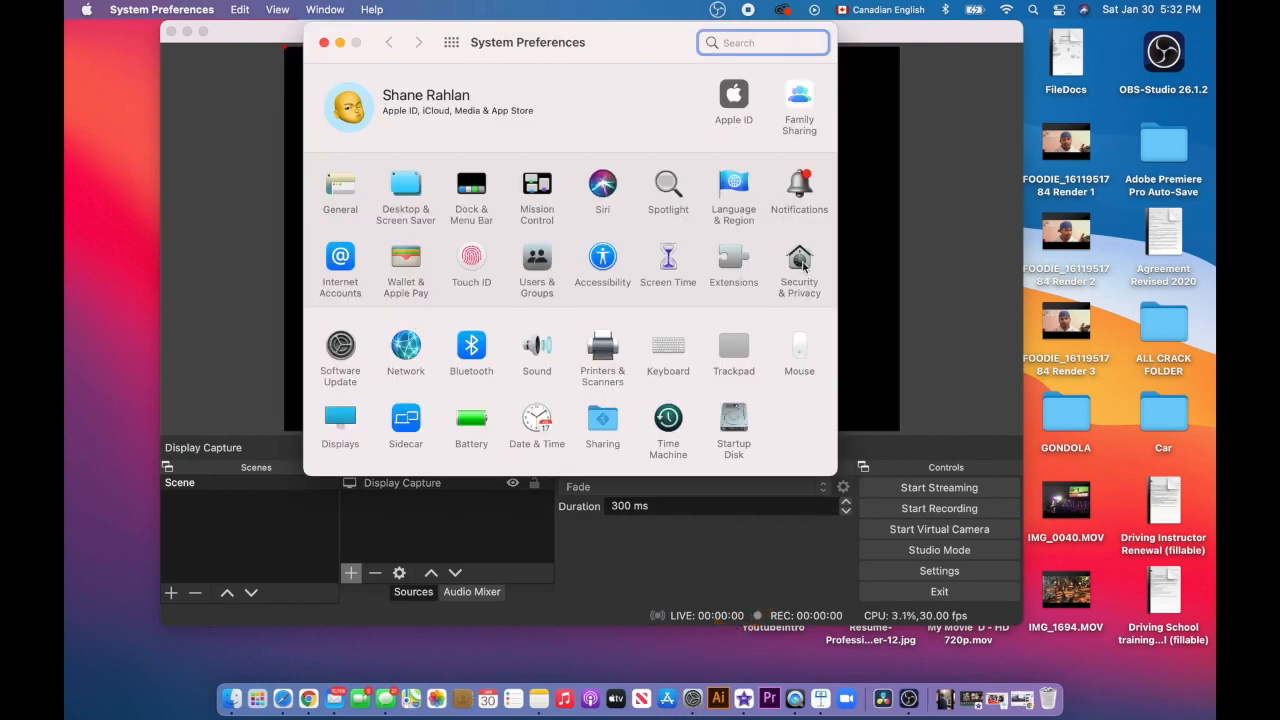
pyautogui.moveTo(799, 260)
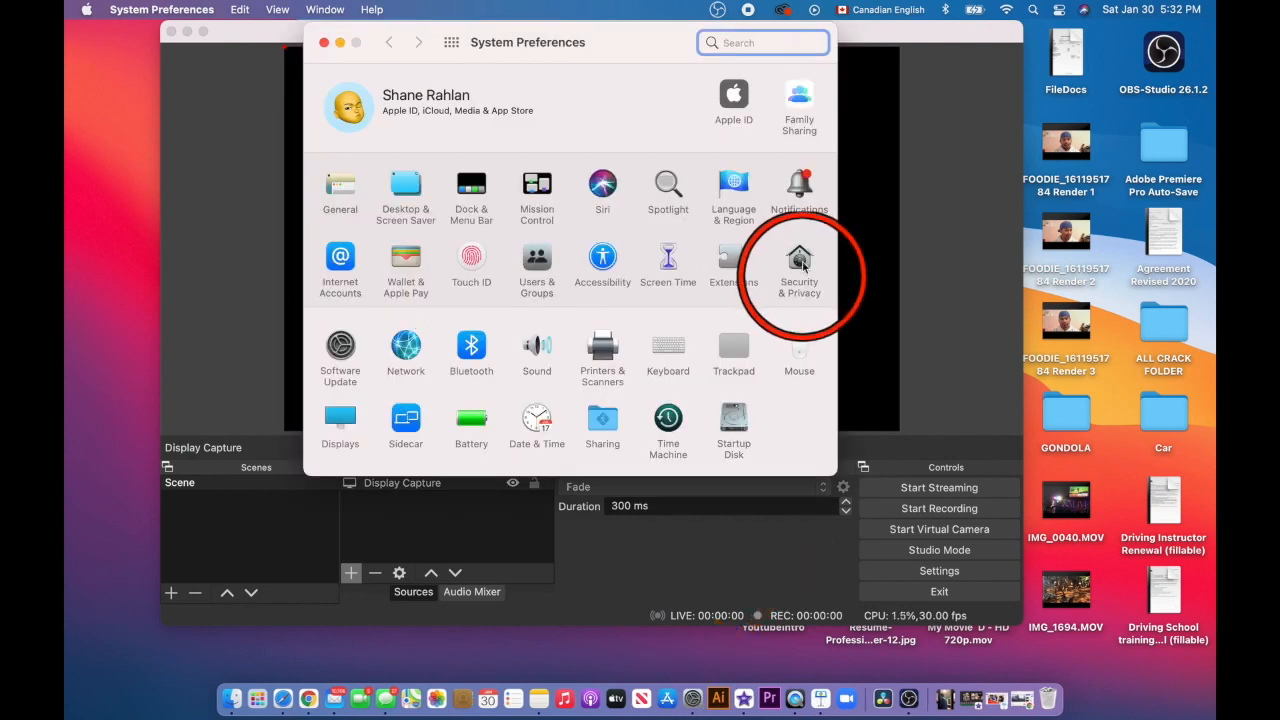
pyautogui.click(799, 260)
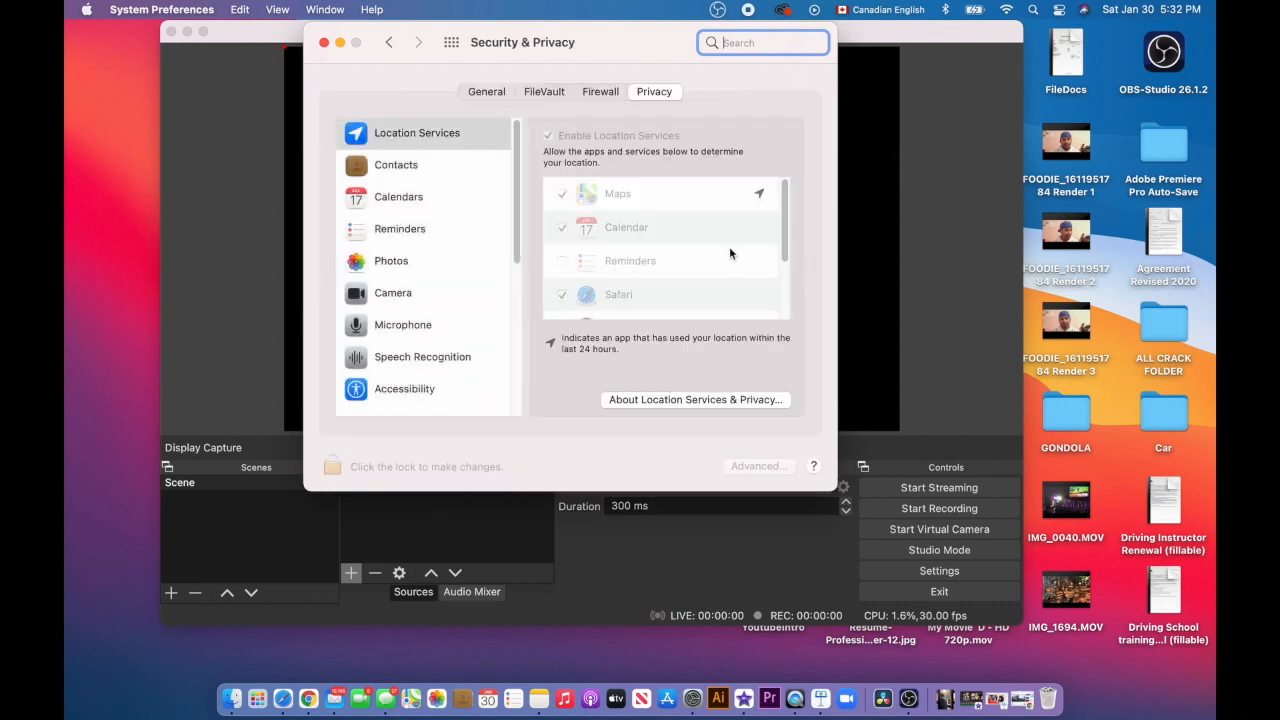
pyautogui.click(332, 466)
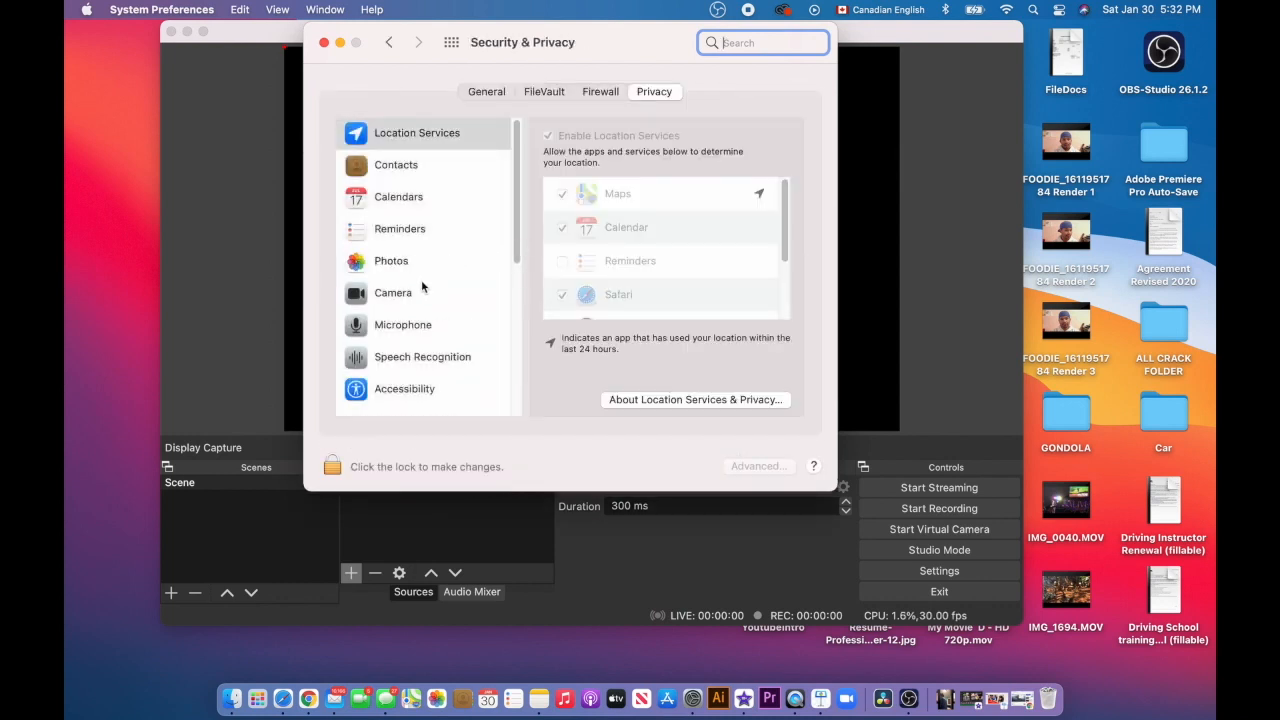
pyautogui.scroll(-3)
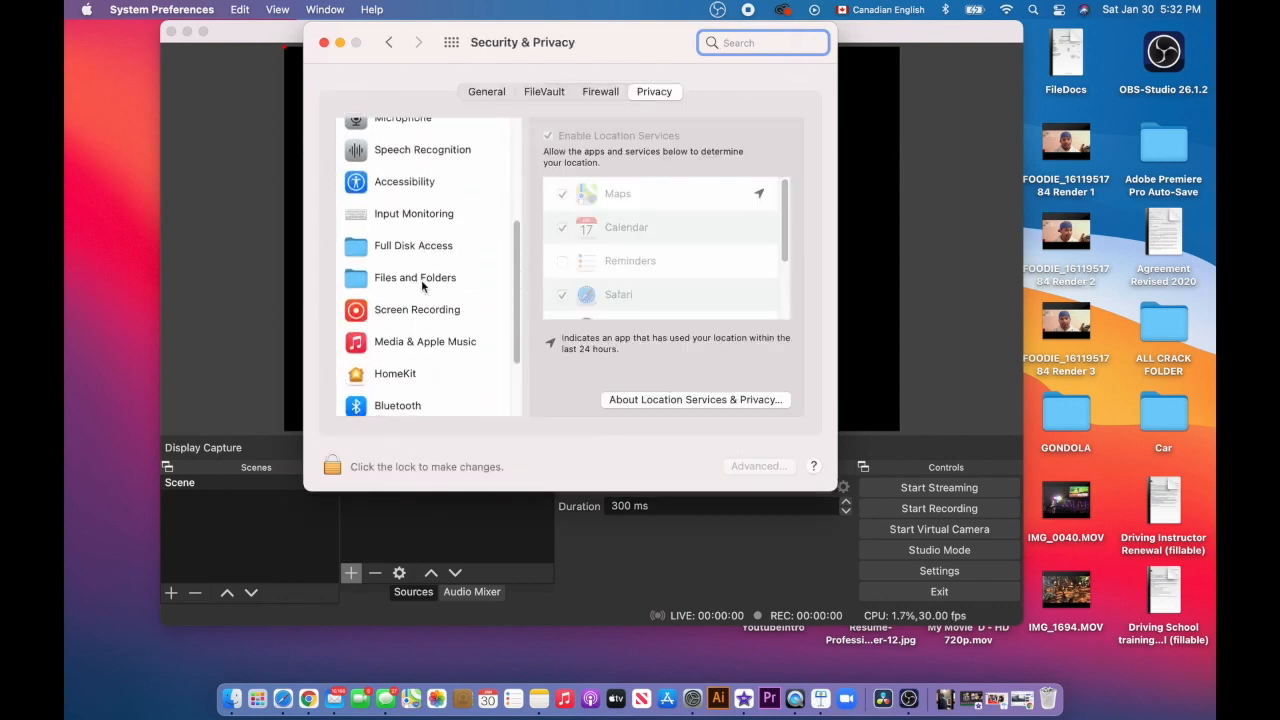
# Unlock Screen Recording settings, tick OBS, and choose Quit & Reopen so it applies.
pyautogui.click(417, 309)
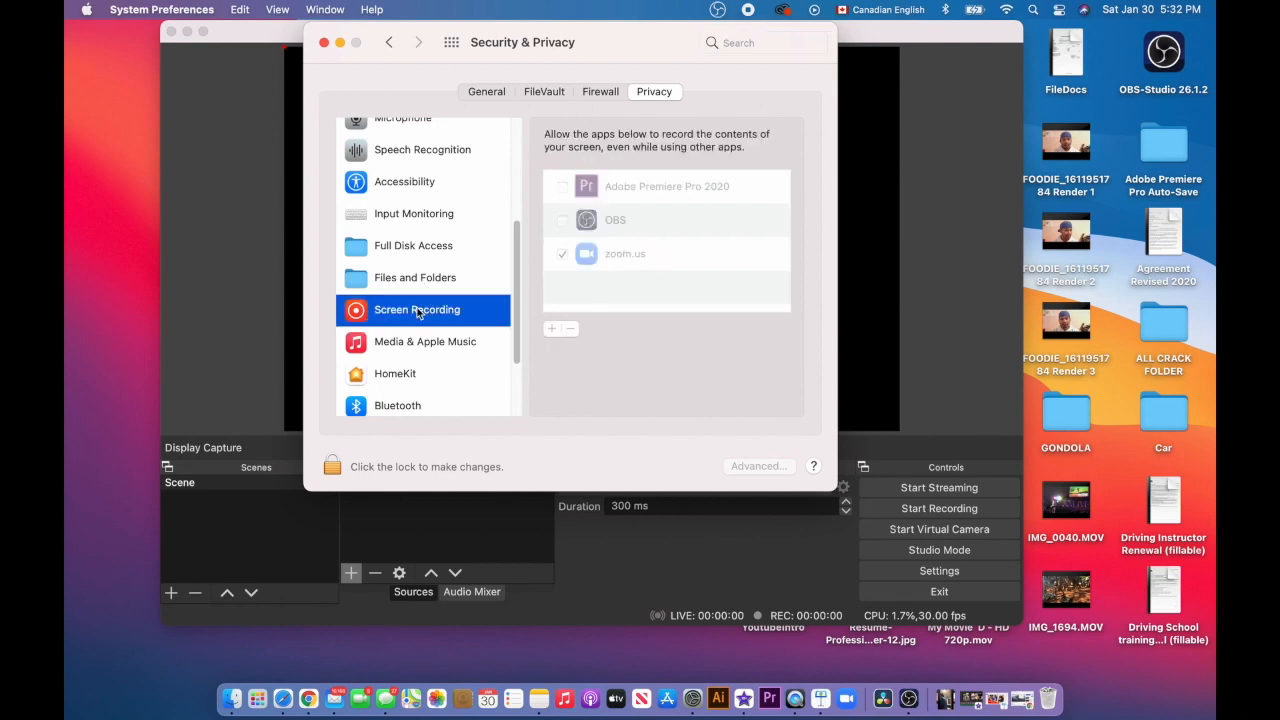
pyautogui.click(331, 466)
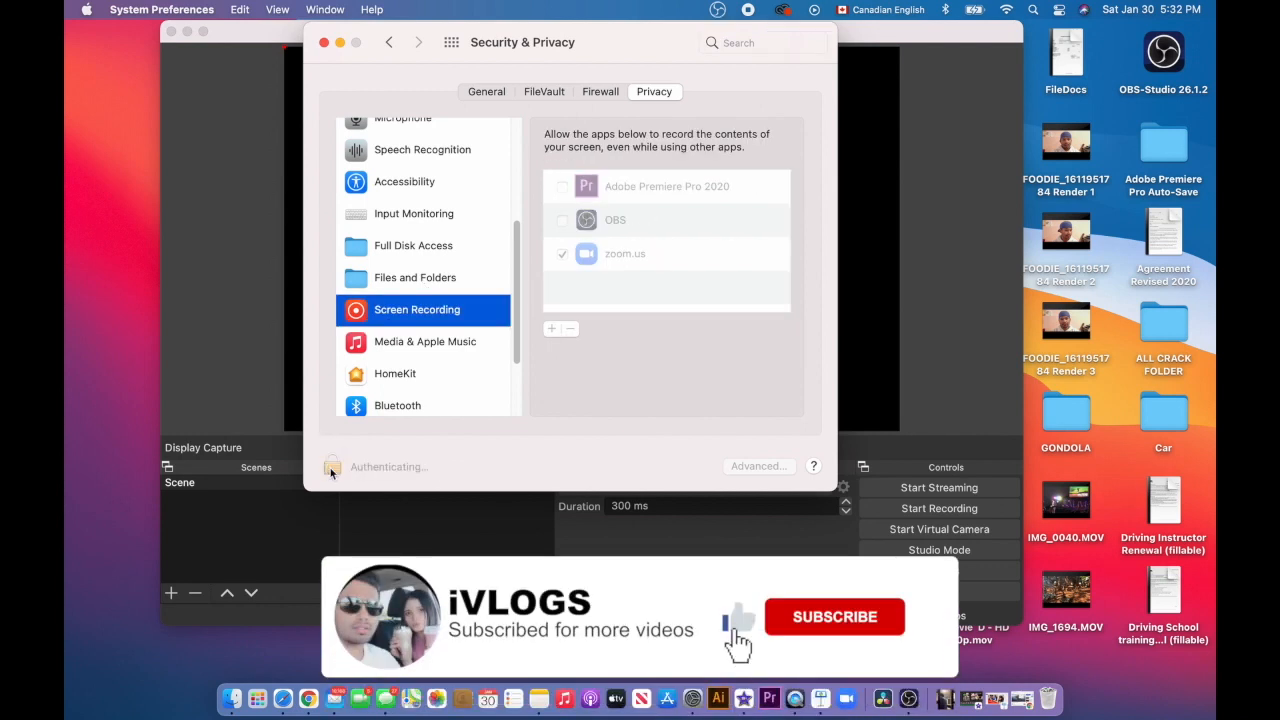
pyautogui.click(332, 466)
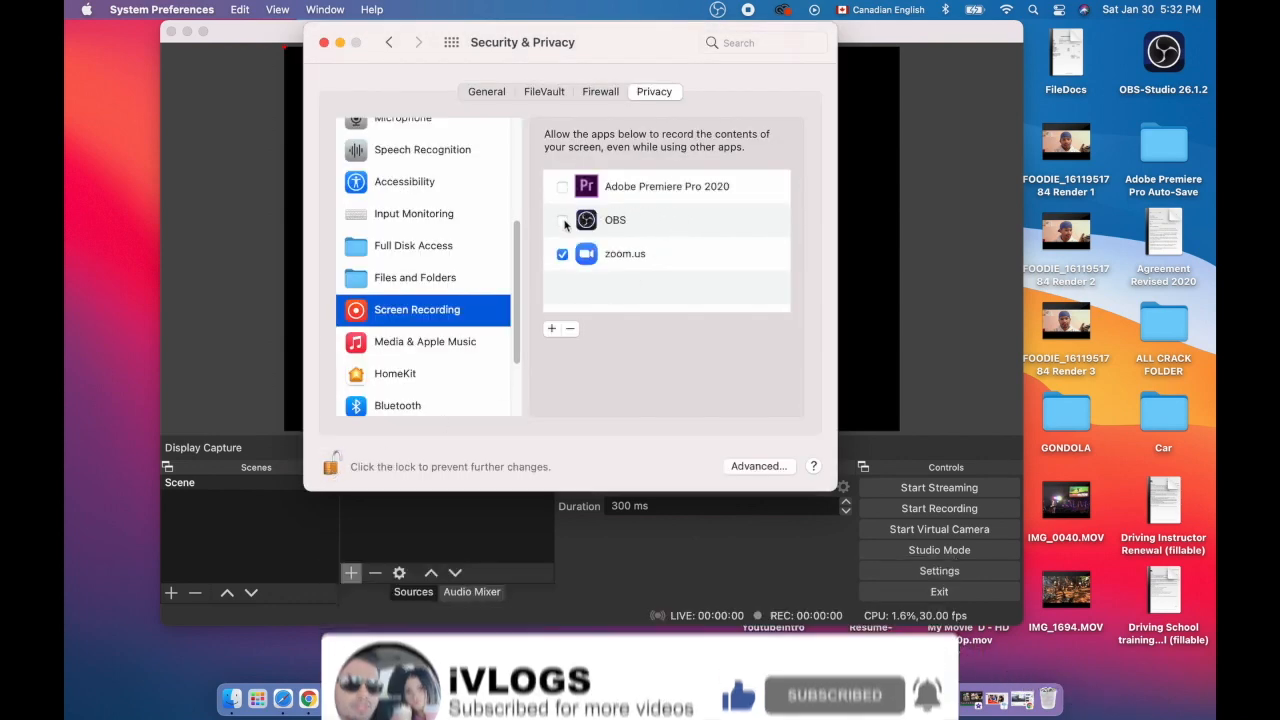
pyautogui.click(562, 220)
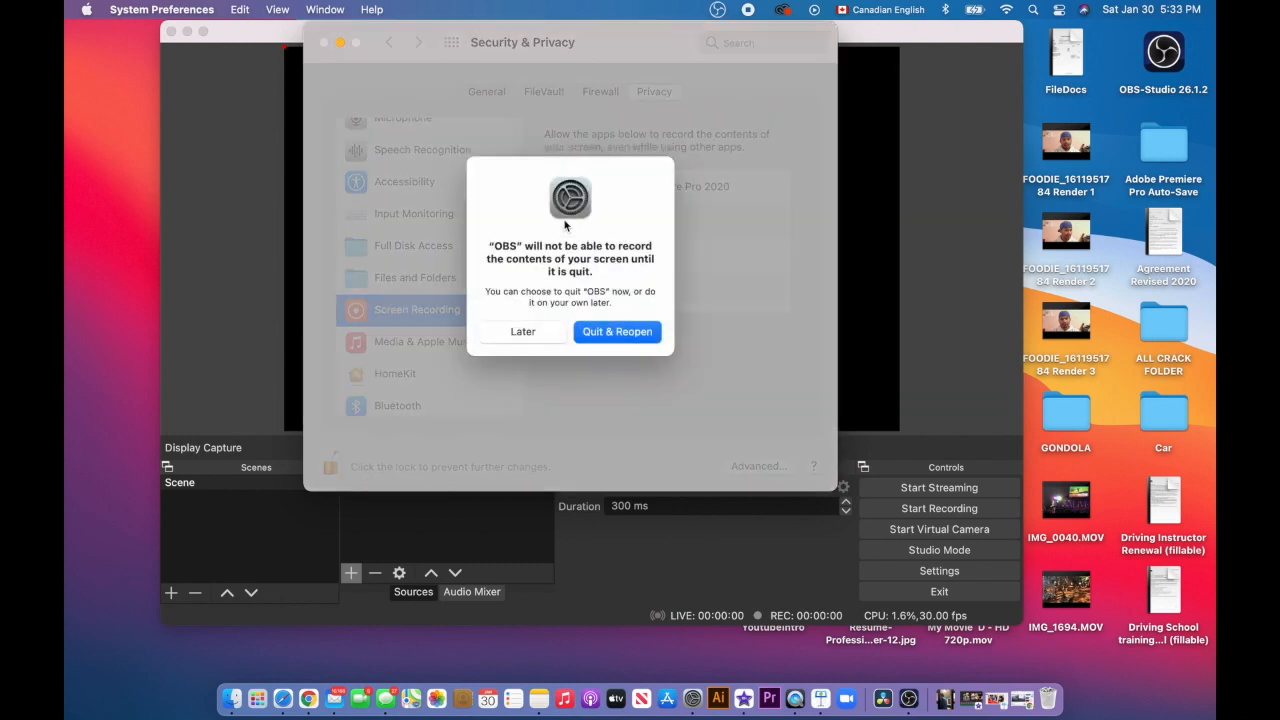
pyautogui.moveTo(560, 290)
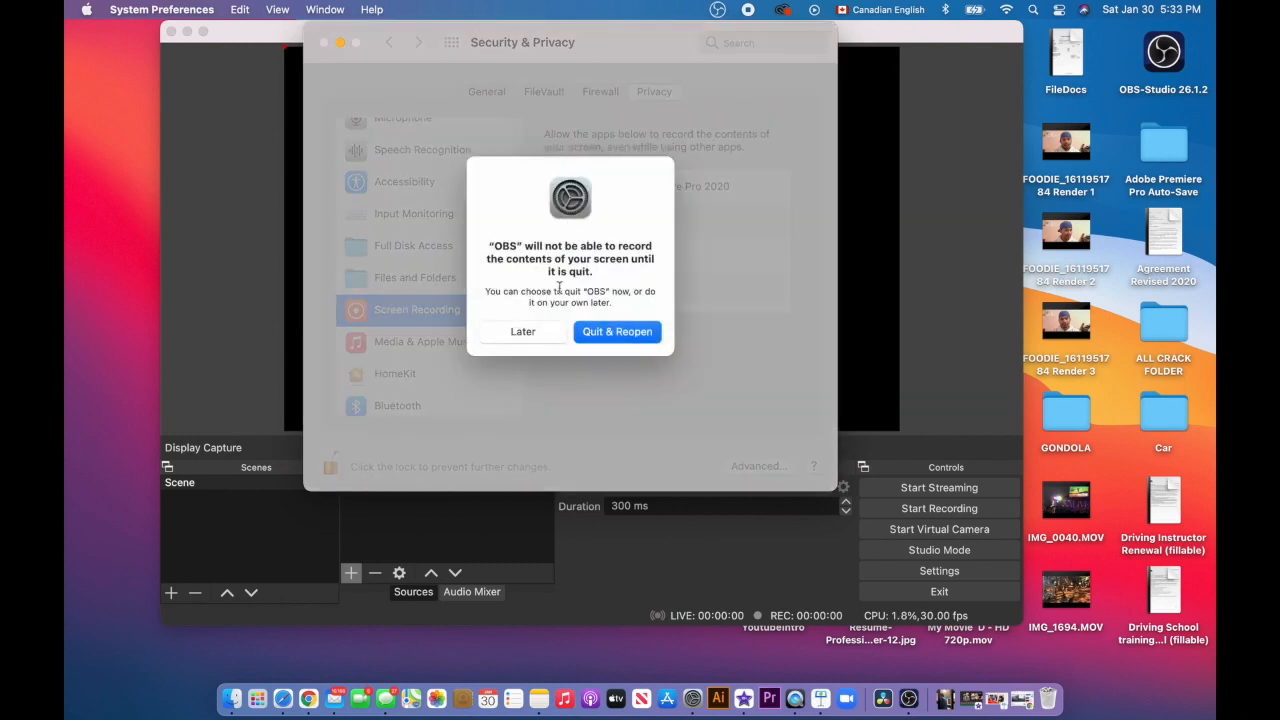
pyautogui.moveTo(609, 322)
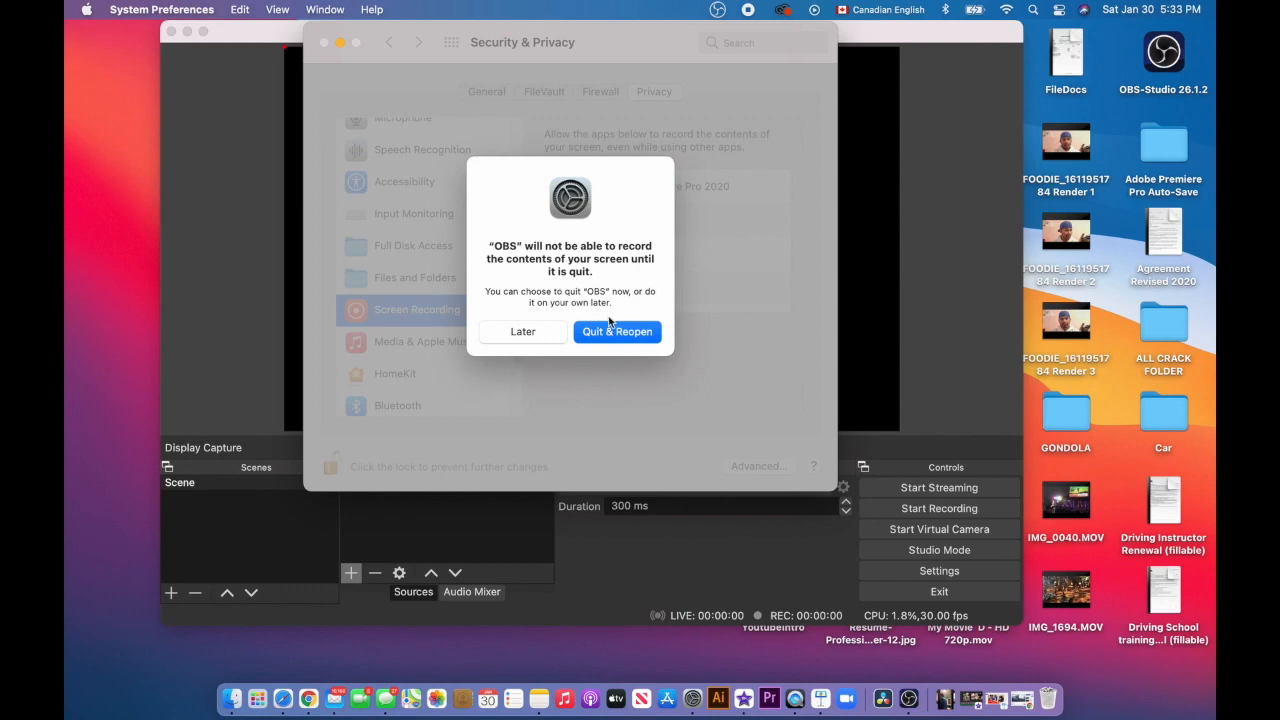
pyautogui.click(617, 331)
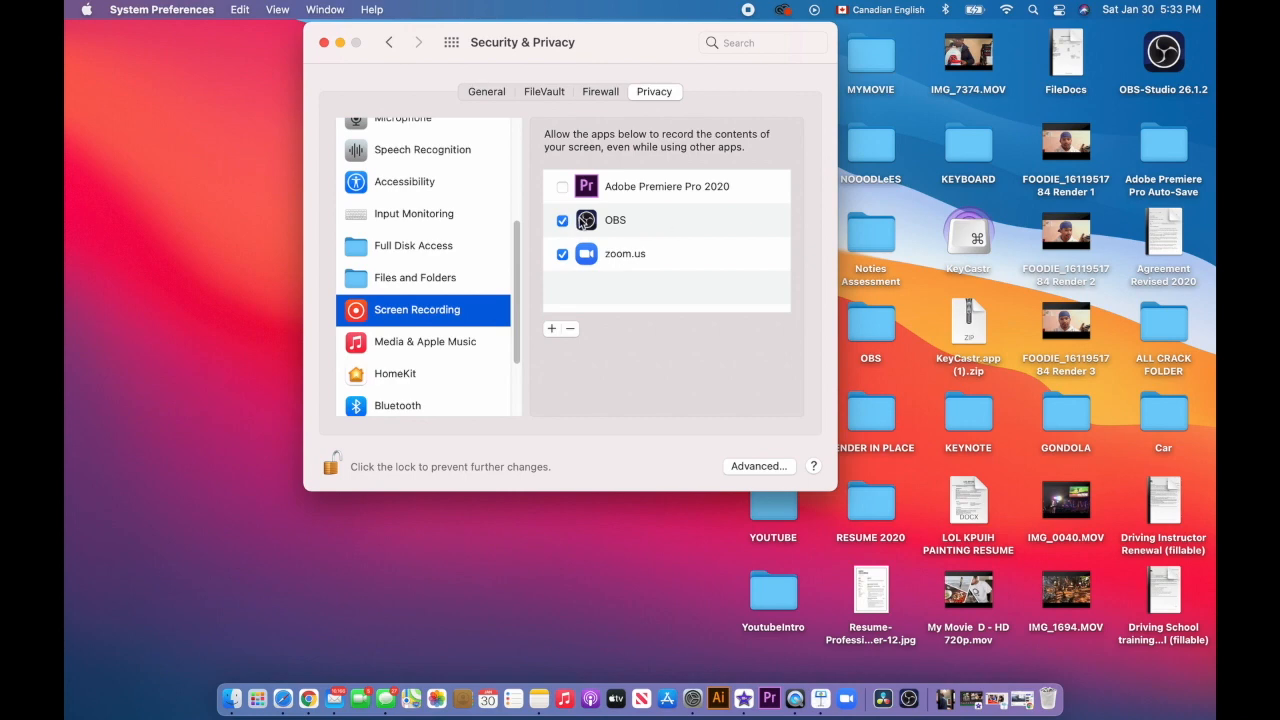
# Bring the relaunched OBS window forward, where Display Capture now shows the live desktop.
pyautogui.click(324, 42)
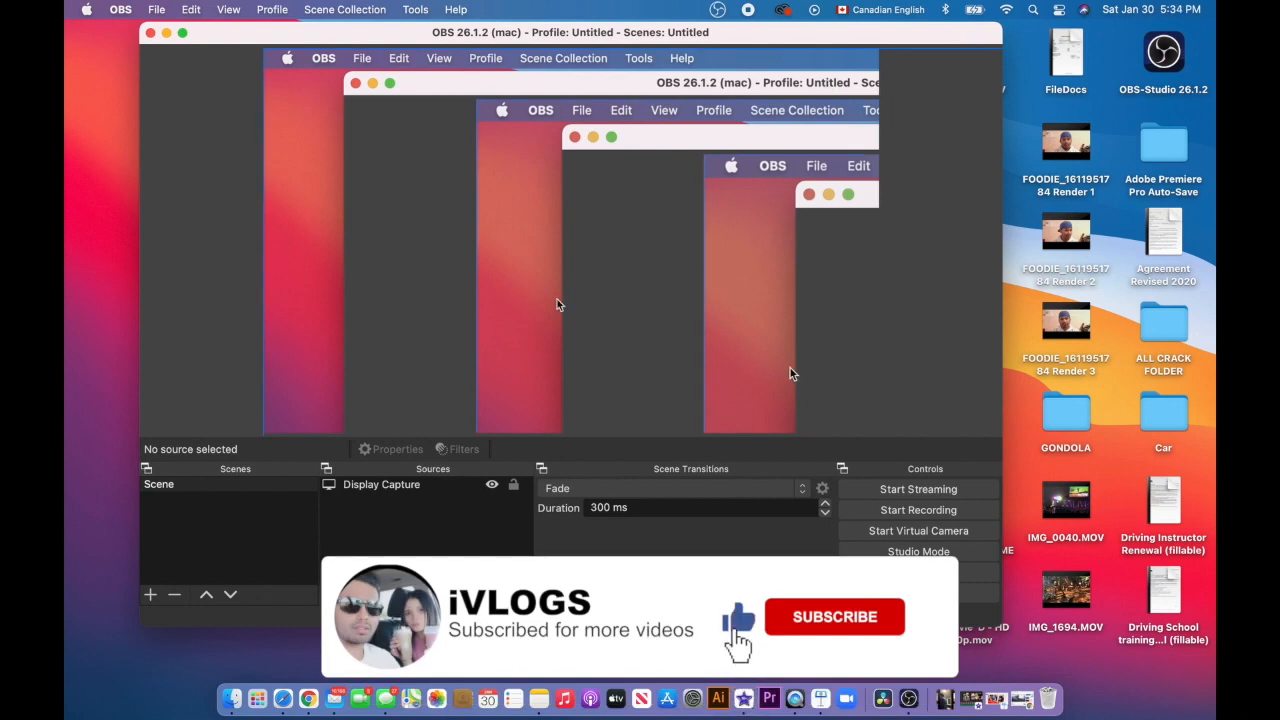
pyautogui.click(834, 616)
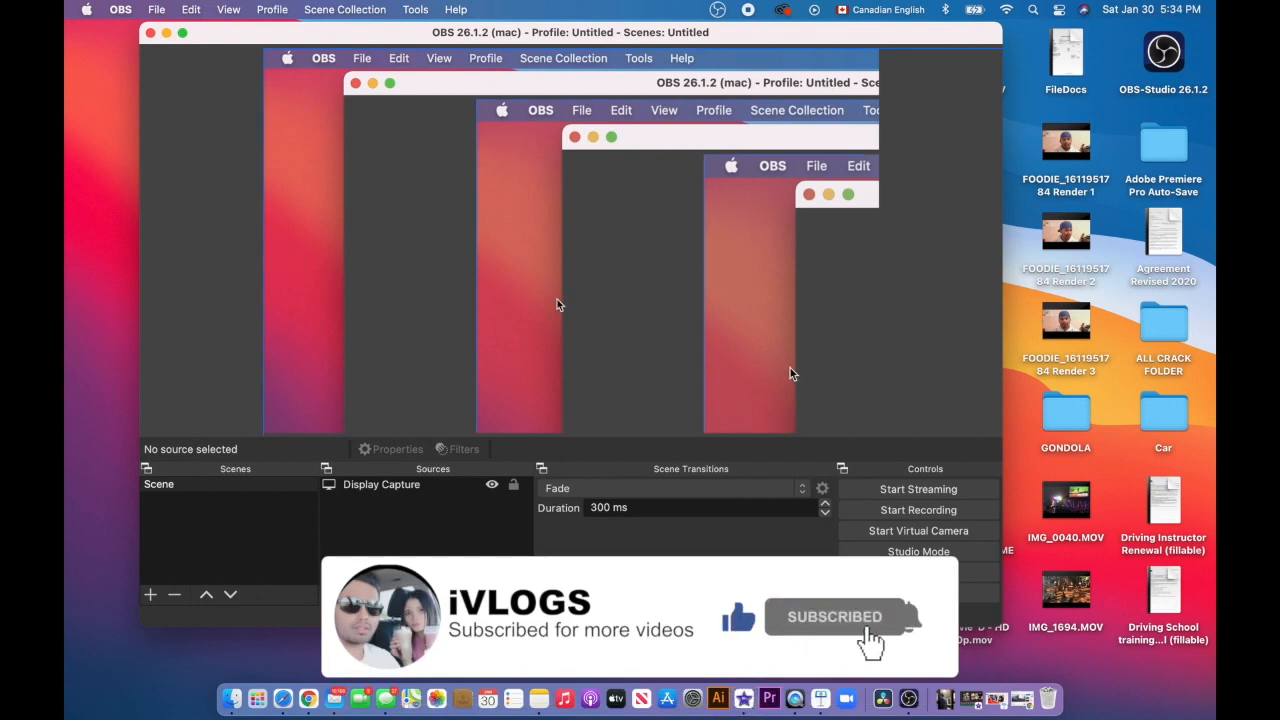